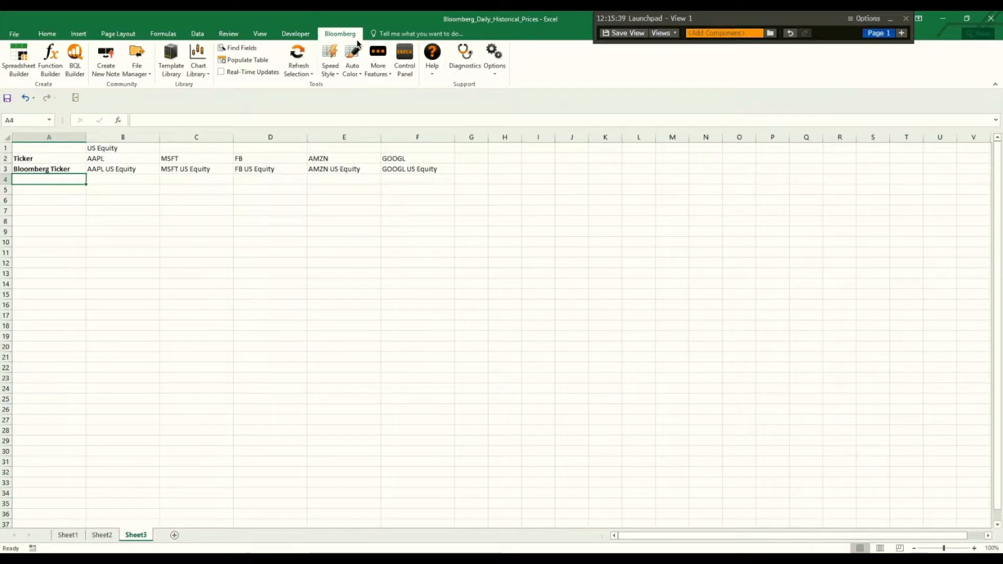
# Step: Launch Bloomberg Spreadsheet Builder as a Historical Data Table with A1:F4 holding the five tickers
pyautogui.click(122, 157)
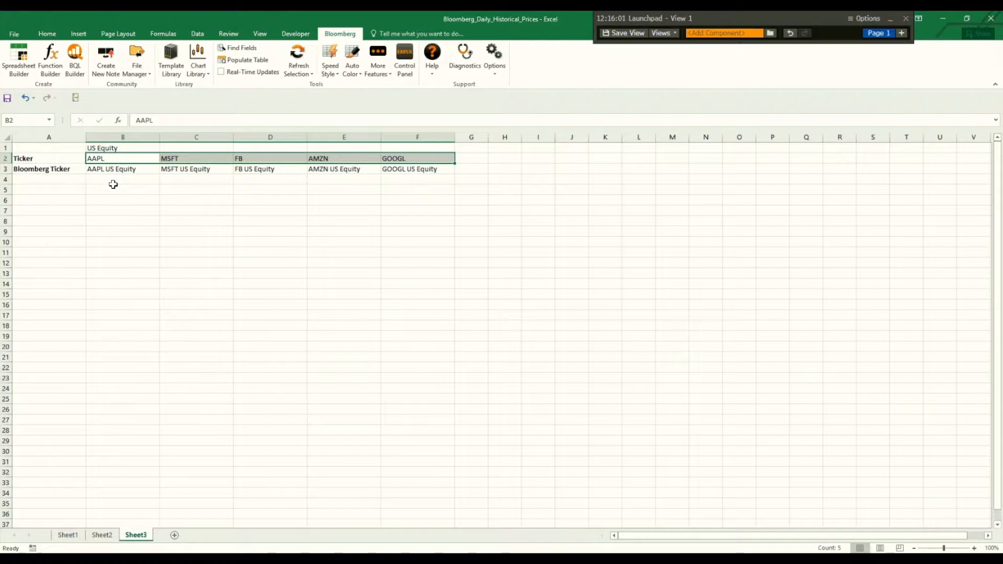
pyautogui.click(123, 169)
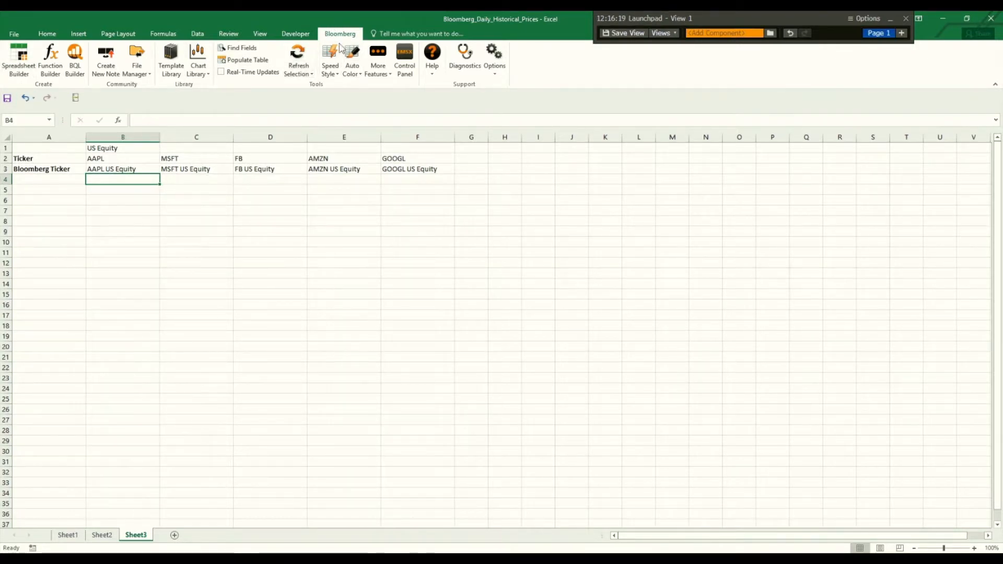
pyautogui.click(19, 60)
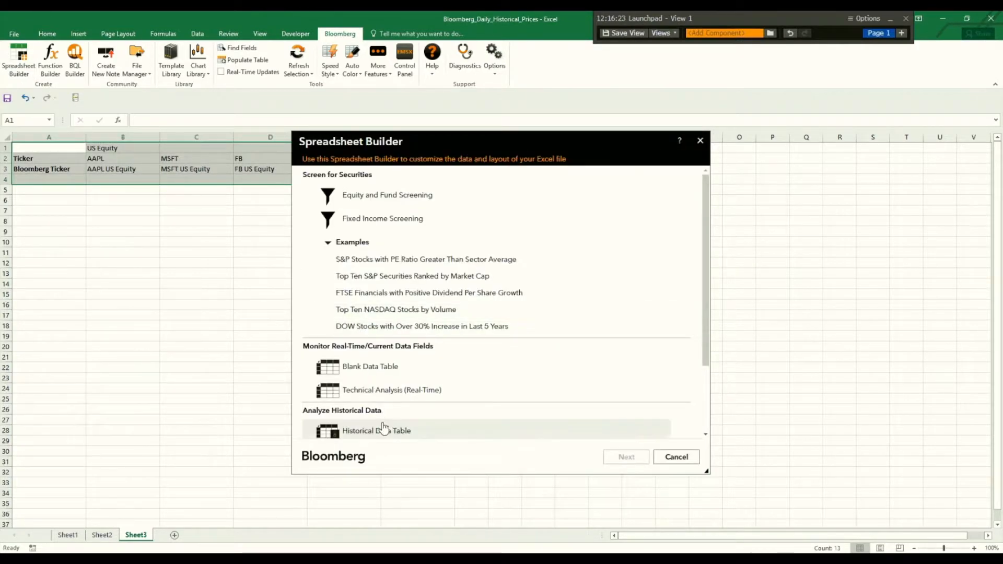
pyautogui.click(376, 431)
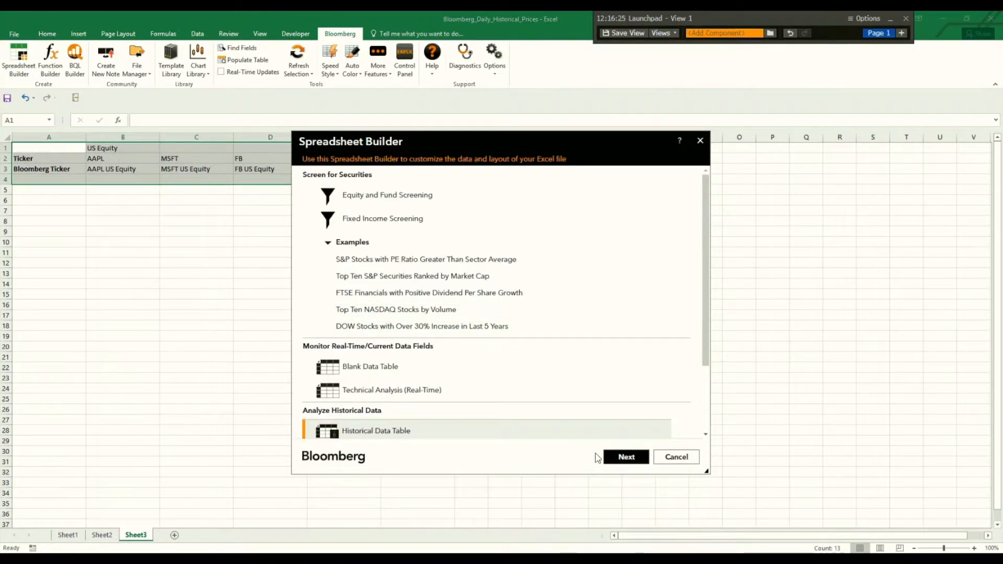
pyautogui.click(625, 457)
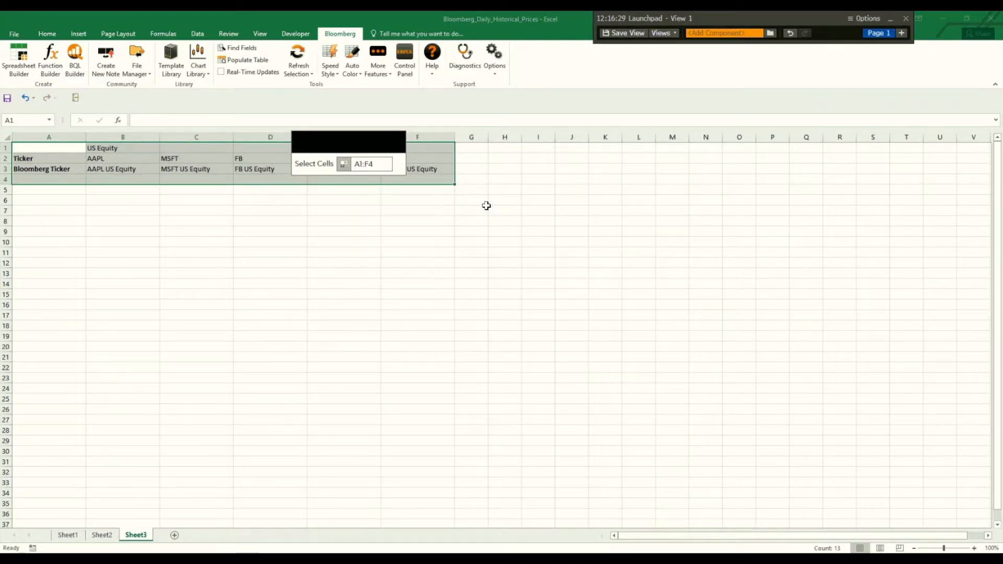
pyautogui.click(122, 169)
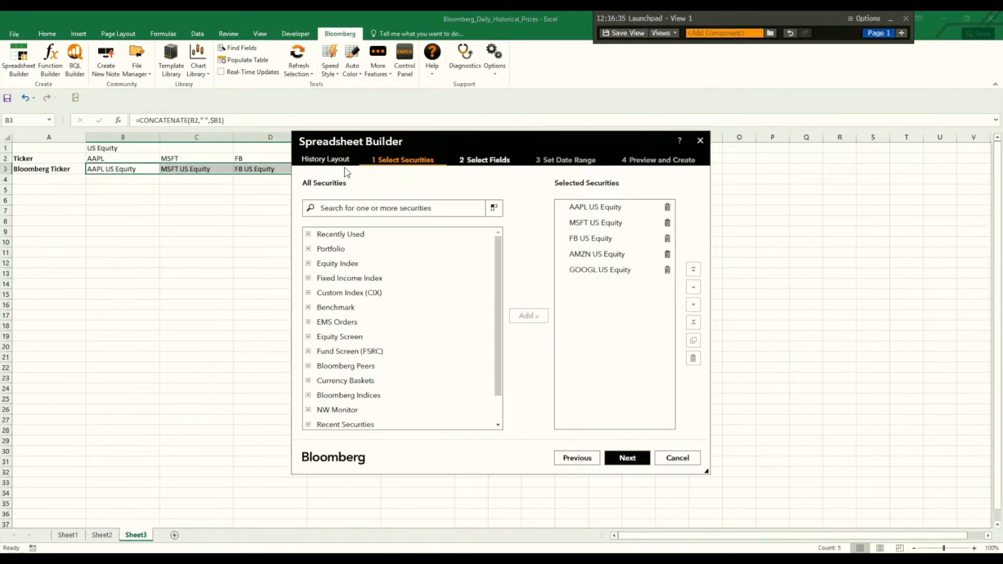
pyautogui.moveTo(566, 290)
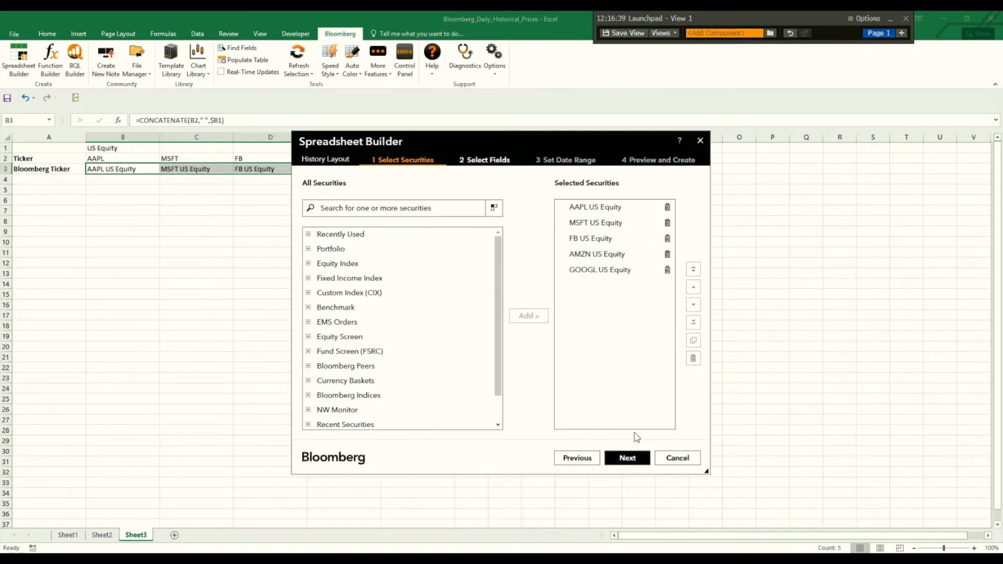
# Step: Accept the five securities and add Last Price as the sole data field
pyautogui.click(626, 458)
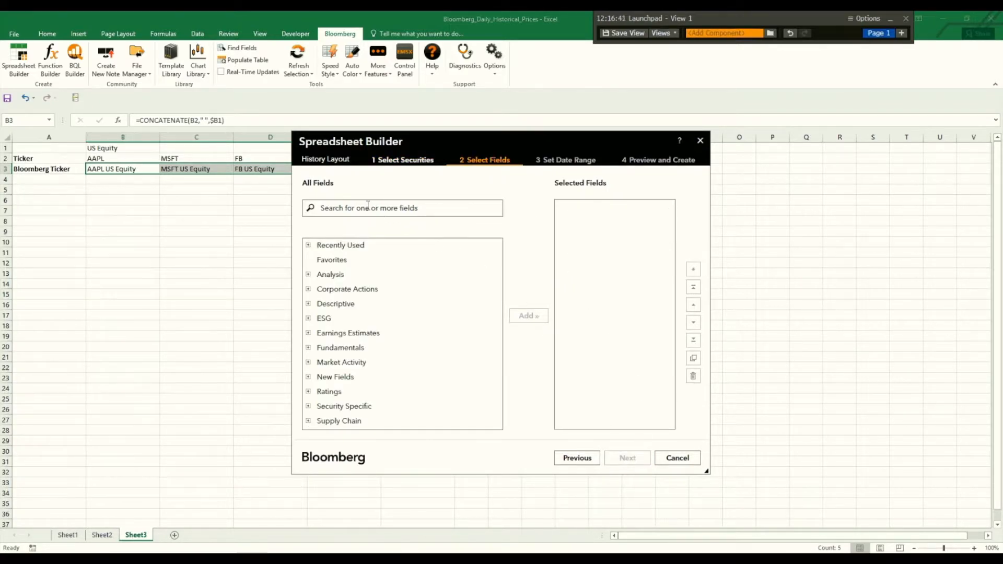
pyautogui.write('last pri')
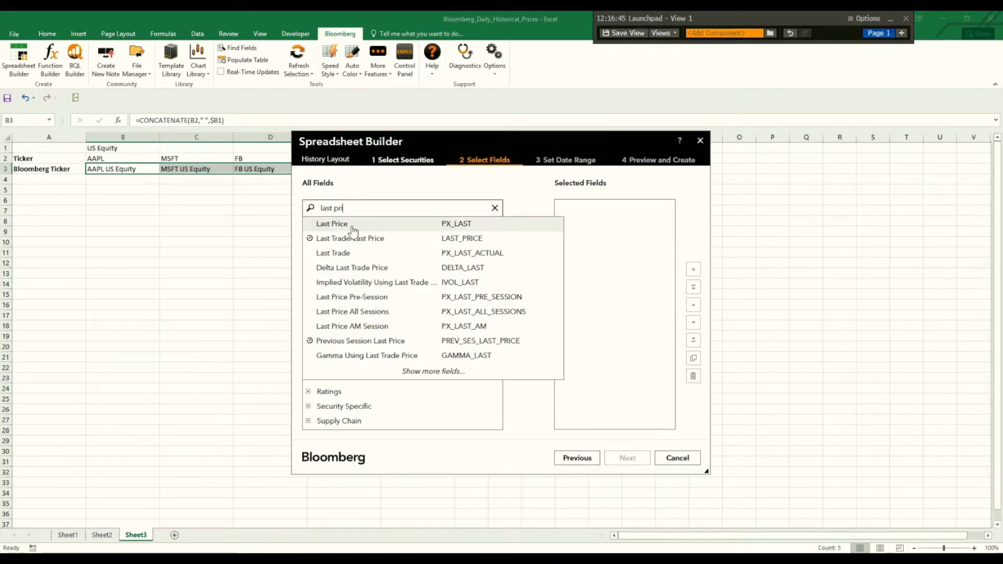
pyautogui.click(332, 223)
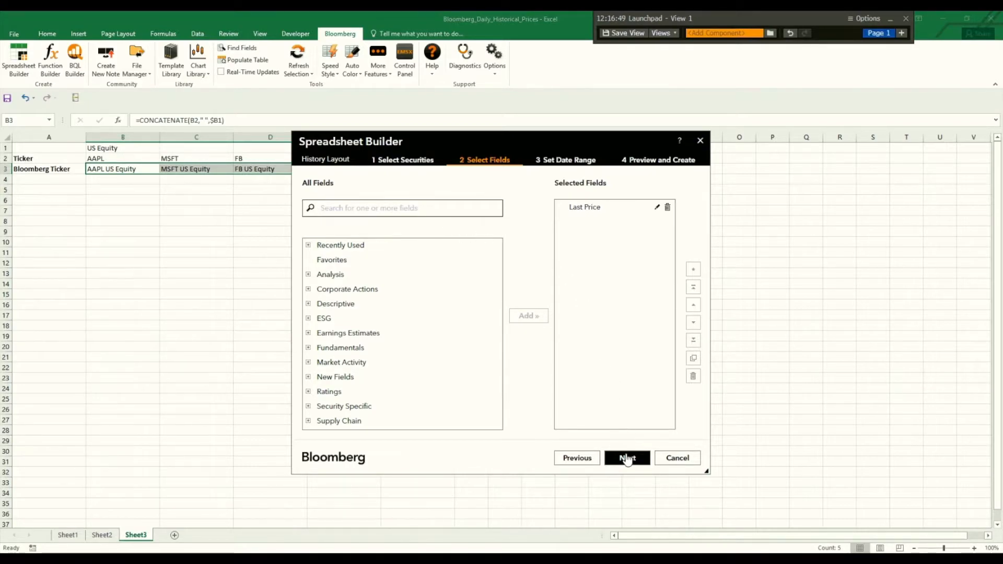
pyautogui.click(626, 458)
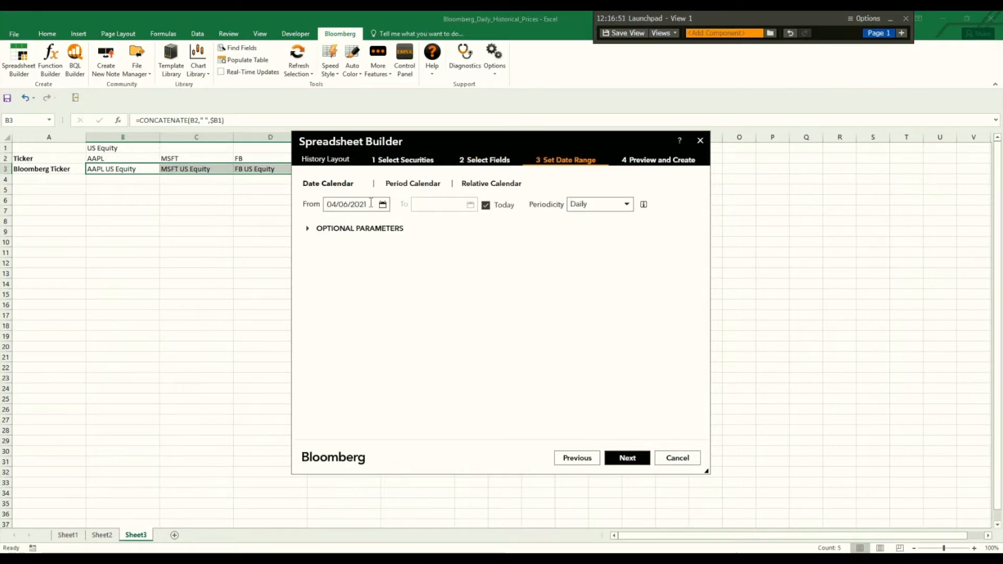
# Step: Set the range from 01/01/2015 to Today at Daily periodicity and proceed to preview
pyautogui.write('01/01')
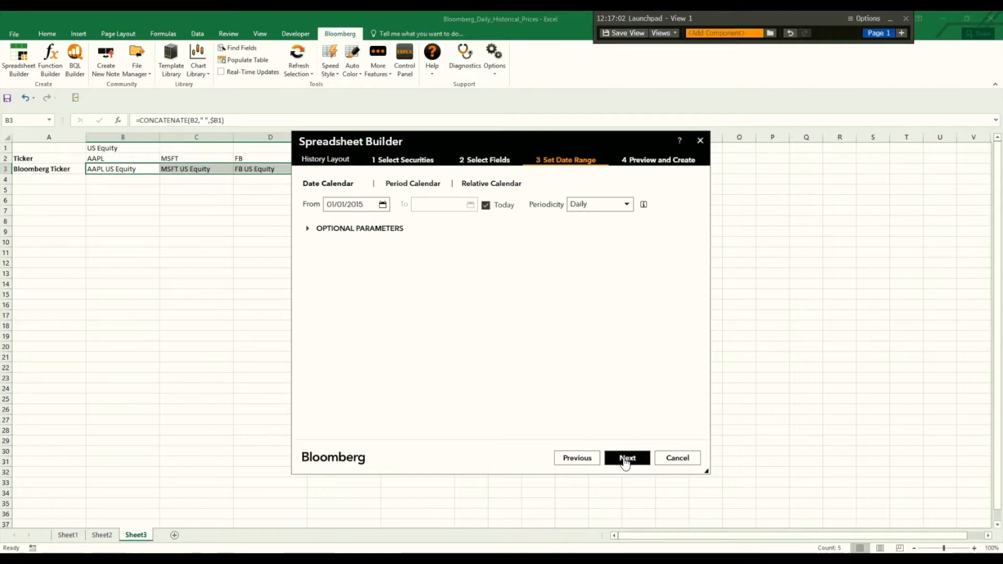
pyautogui.click(626, 458)
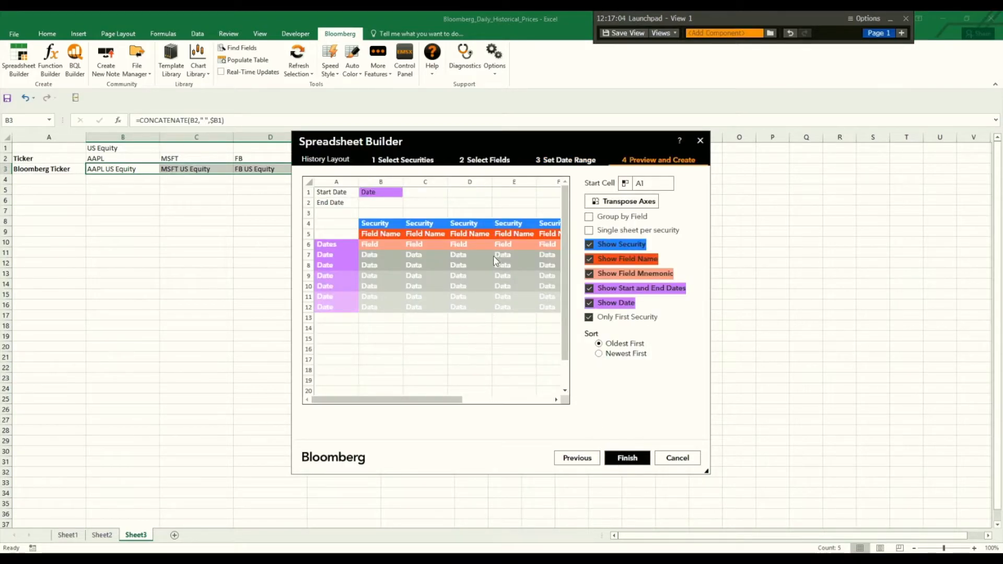
pyautogui.moveTo(314, 319)
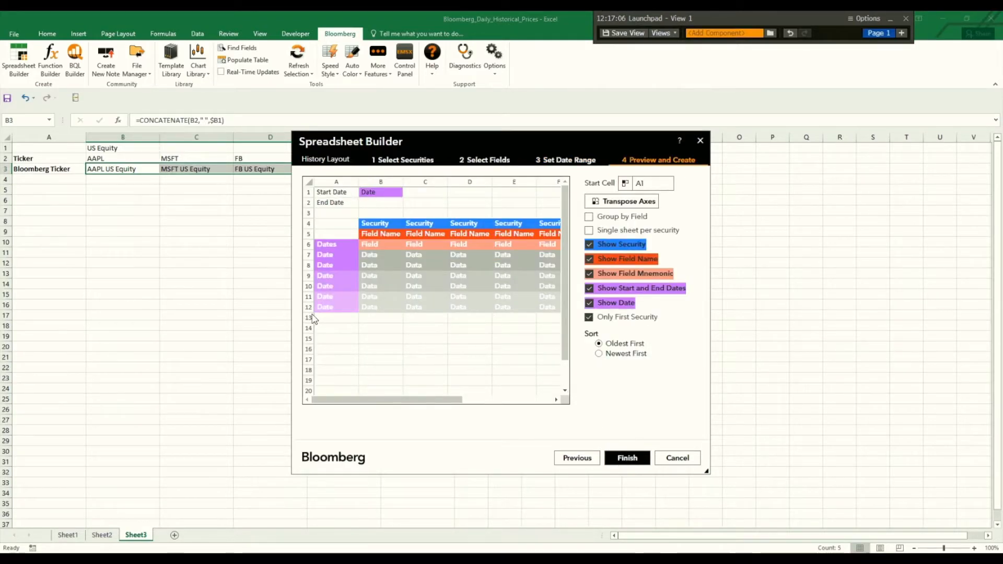
pyautogui.moveTo(325, 312)
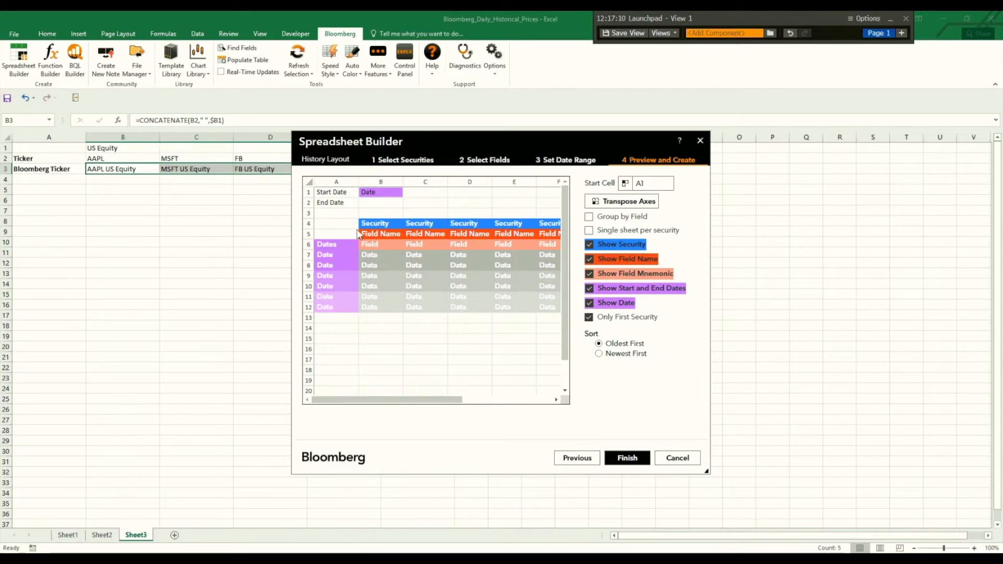
pyautogui.moveTo(383, 223)
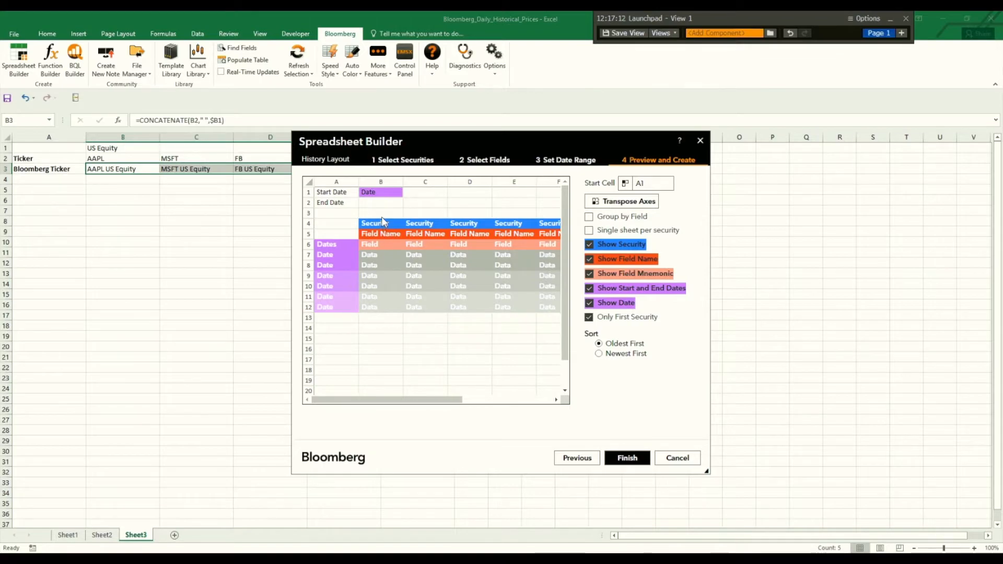
pyautogui.moveTo(362, 263)
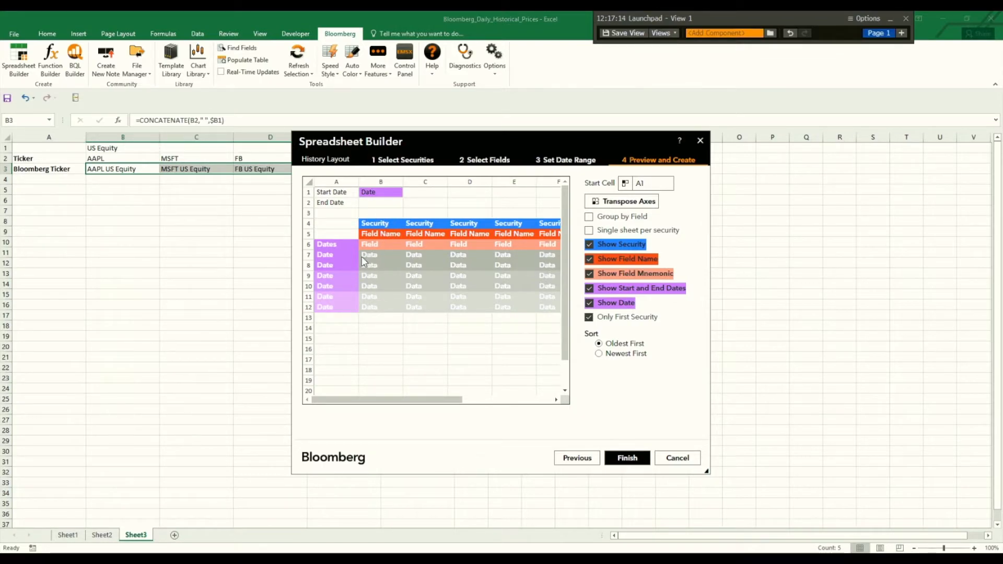
pyautogui.moveTo(365, 274)
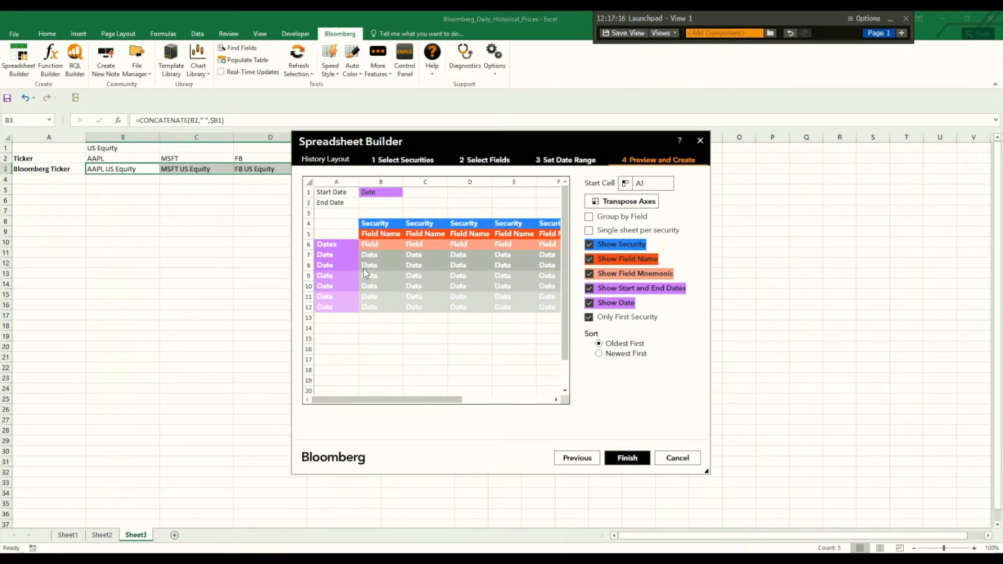
pyautogui.moveTo(373, 295)
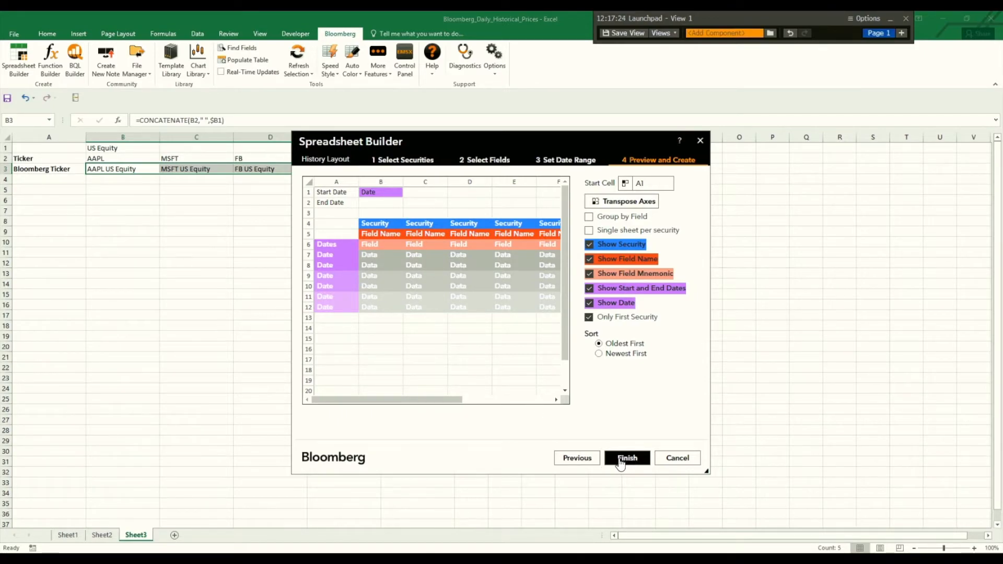
# Step: Finish the builder with Start Cell A1 to generate the daily last-price table
pyautogui.click(626, 458)
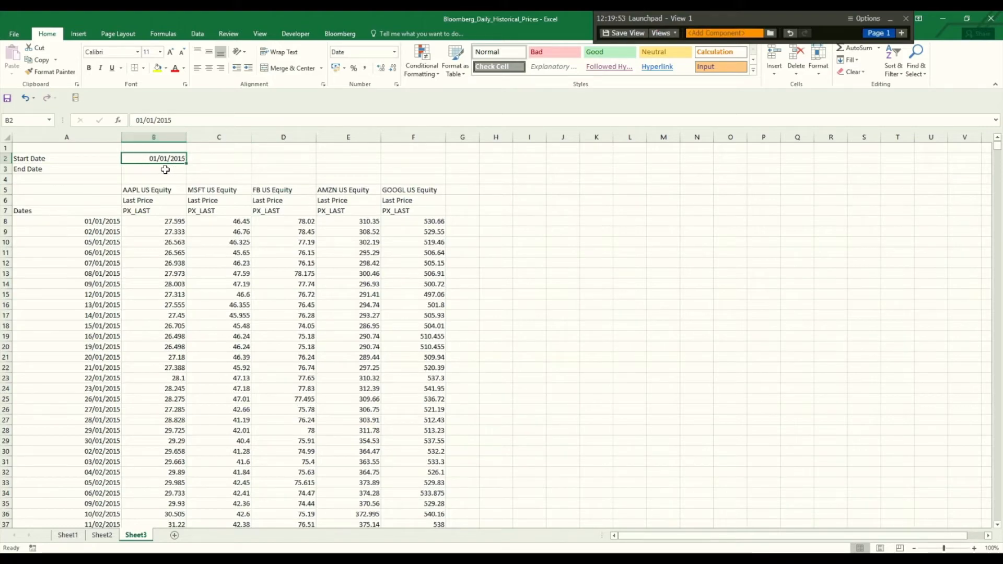
pyautogui.click(153, 169)
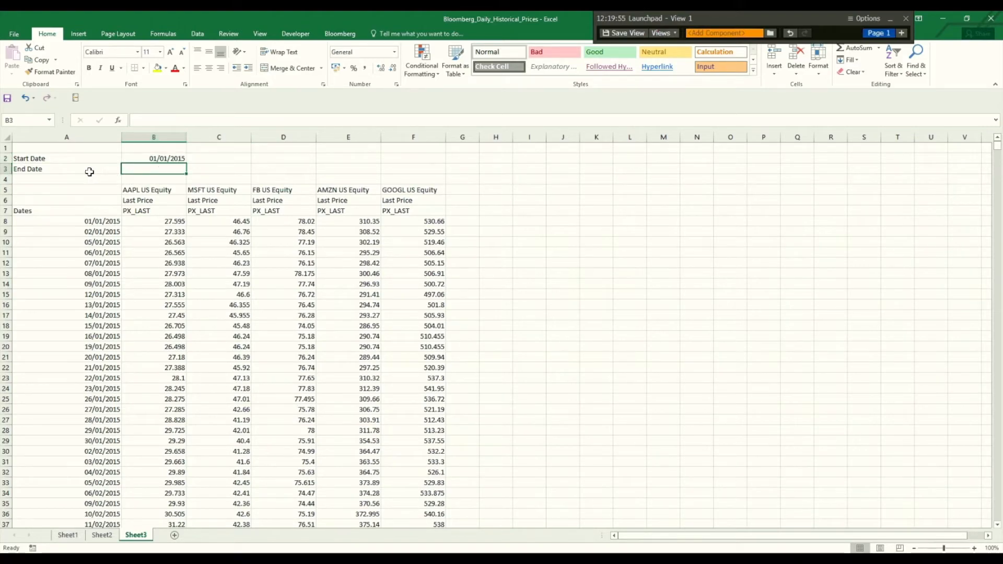
pyautogui.moveTo(115, 193)
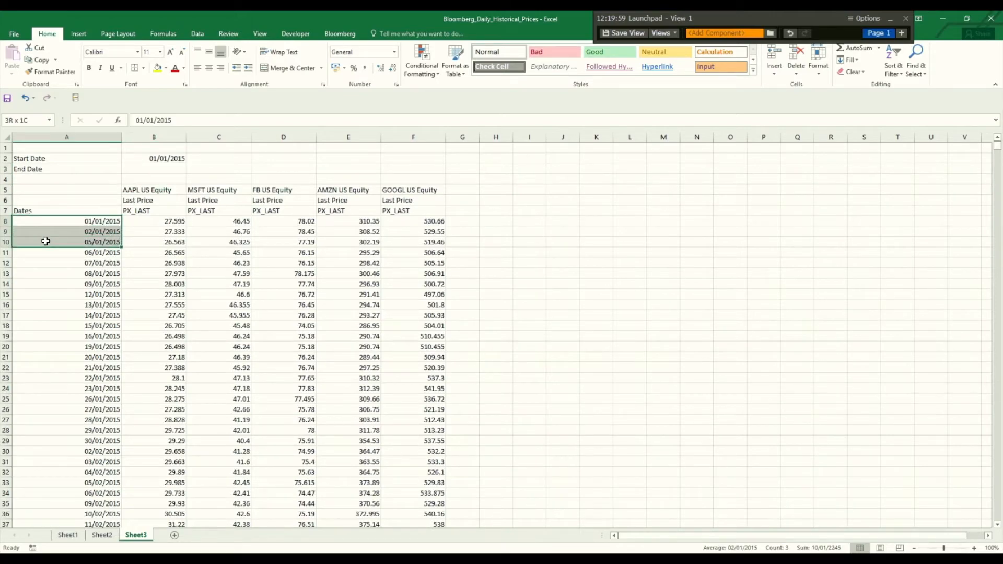
pyautogui.click(67, 241)
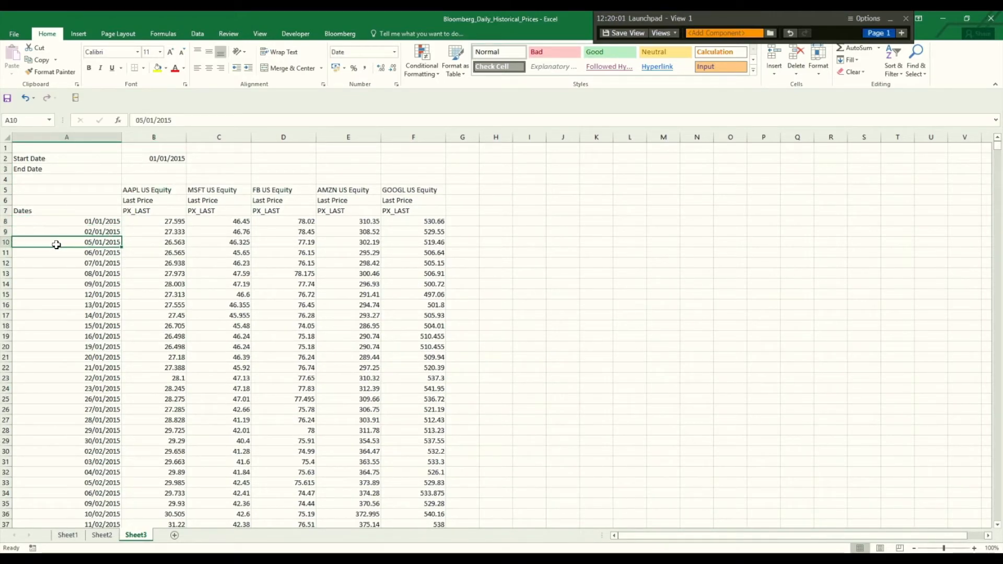
pyautogui.moveTo(67, 241); pyautogui.dragTo(67, 284)
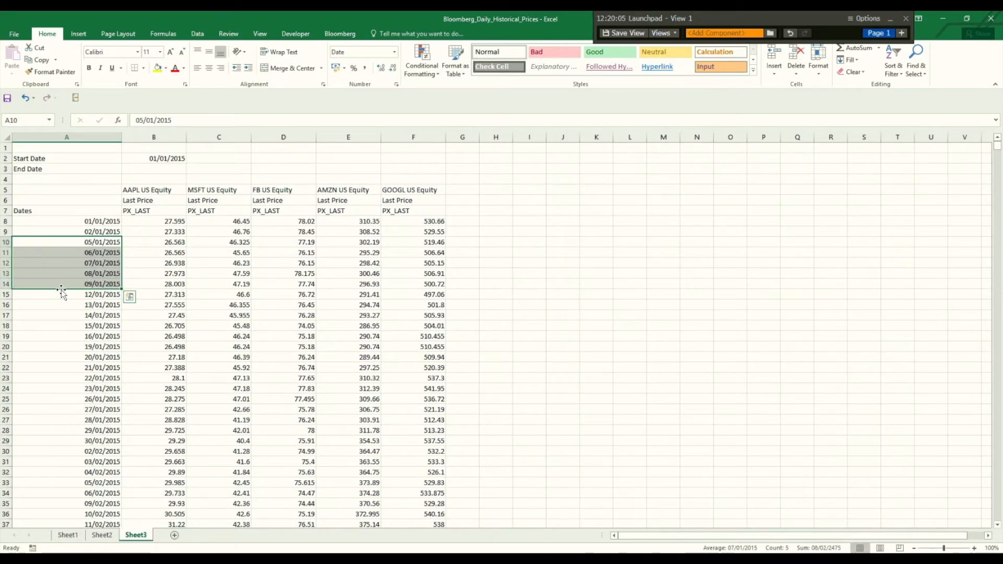
pyautogui.moveTo(62, 285)
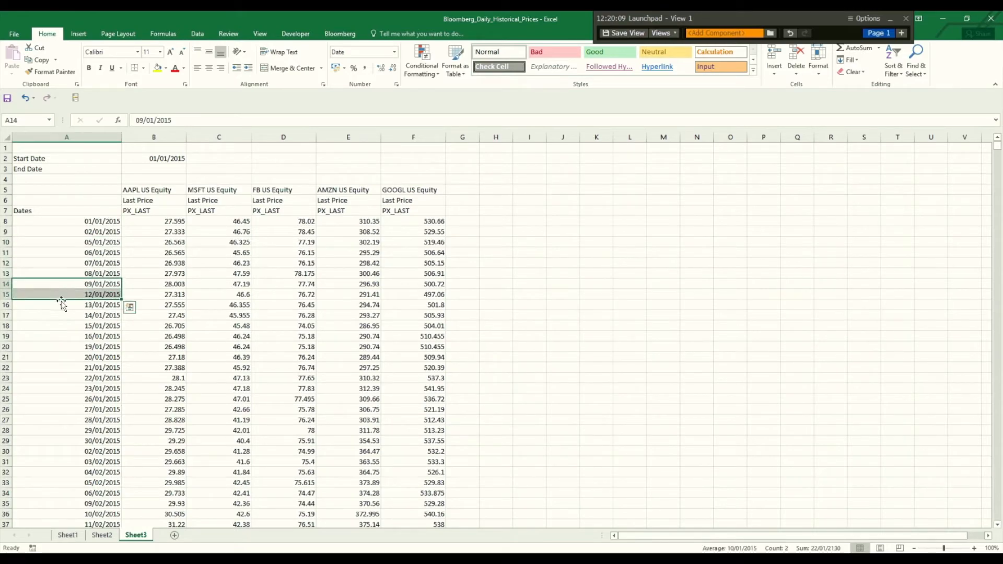
pyautogui.moveTo(67, 284); pyautogui.dragTo(67, 326)
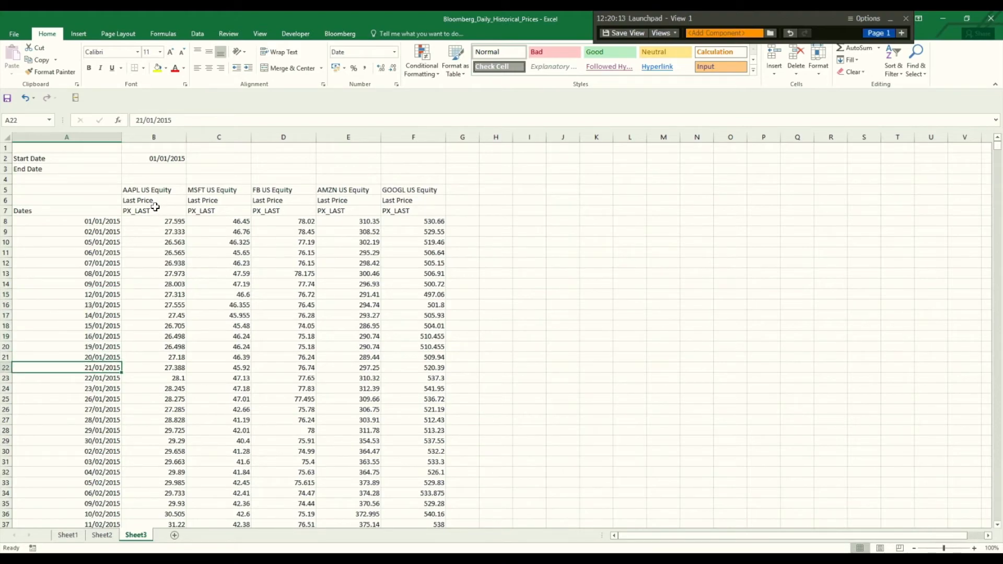
pyautogui.click(154, 263)
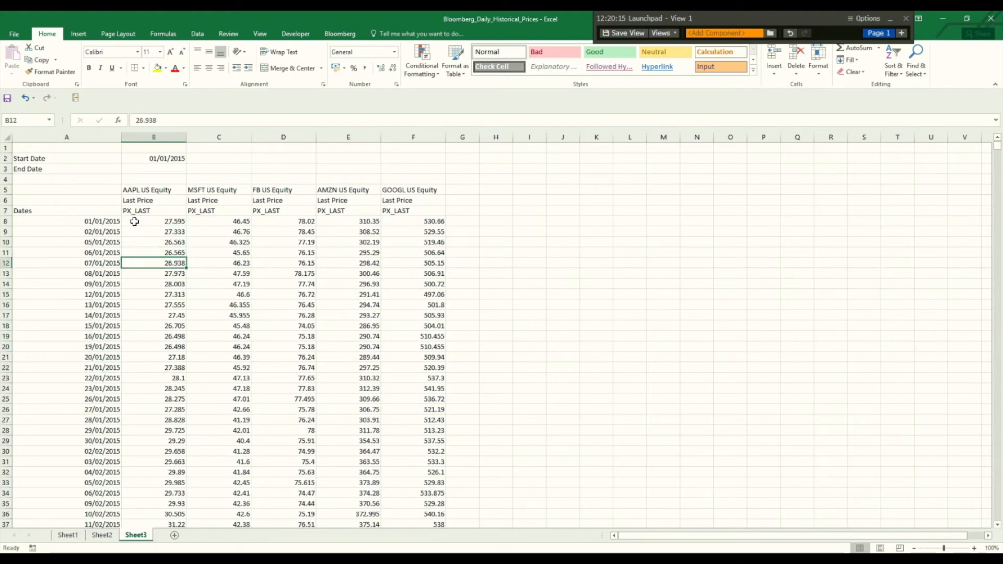
pyautogui.moveTo(250, 197)
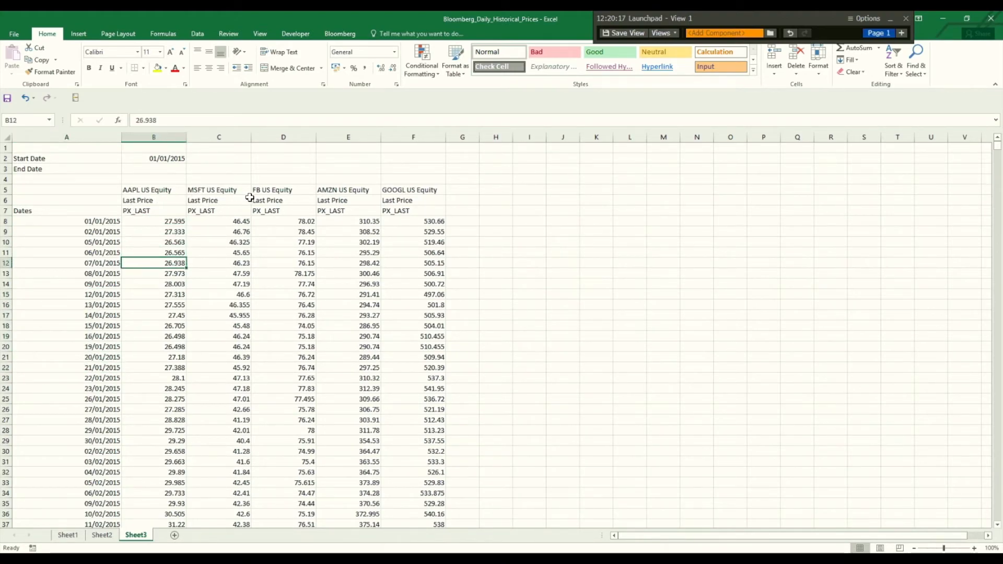
pyautogui.moveTo(391, 217)
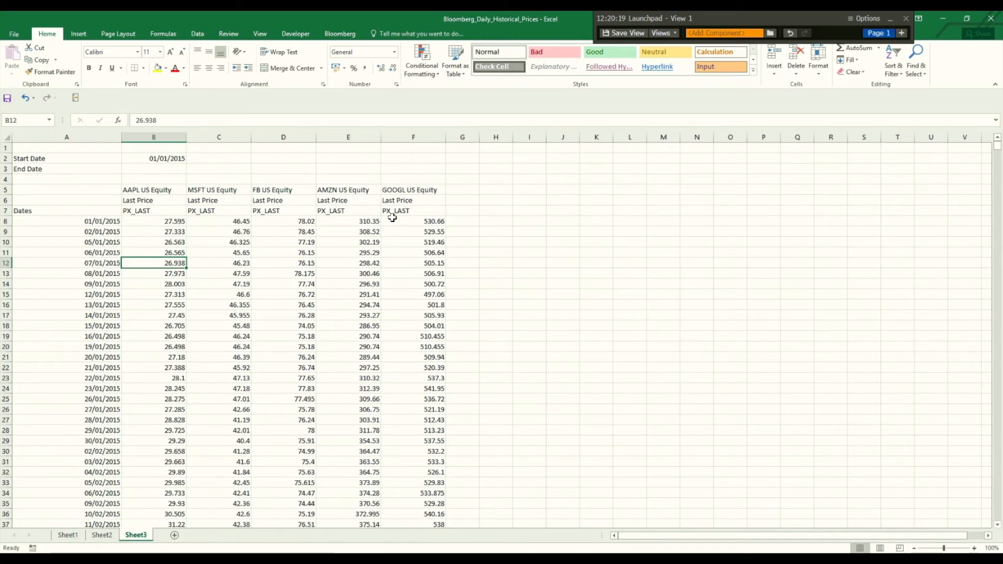
pyautogui.moveTo(988, 153)
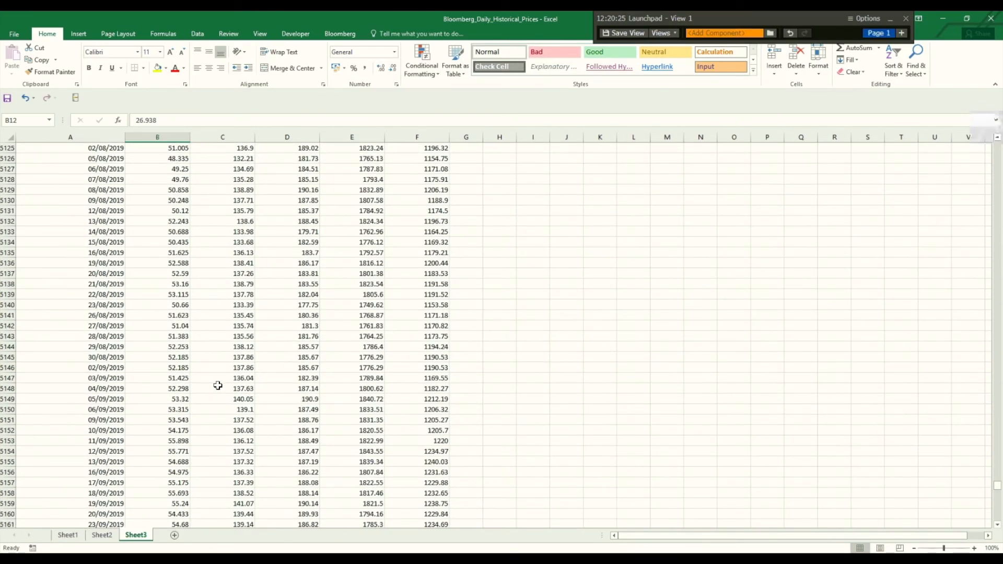
pyautogui.scroll(-3)
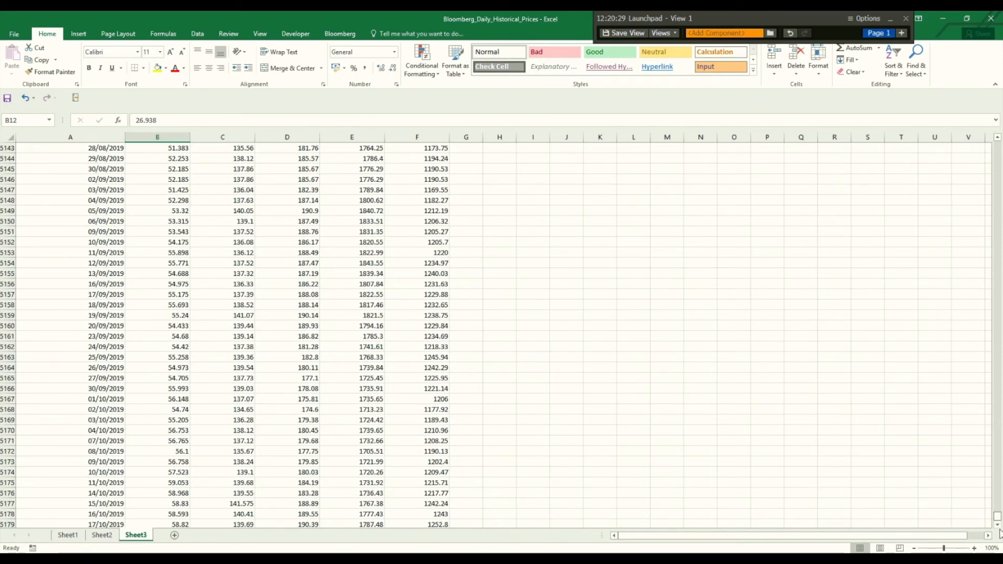
pyautogui.scroll(-3)
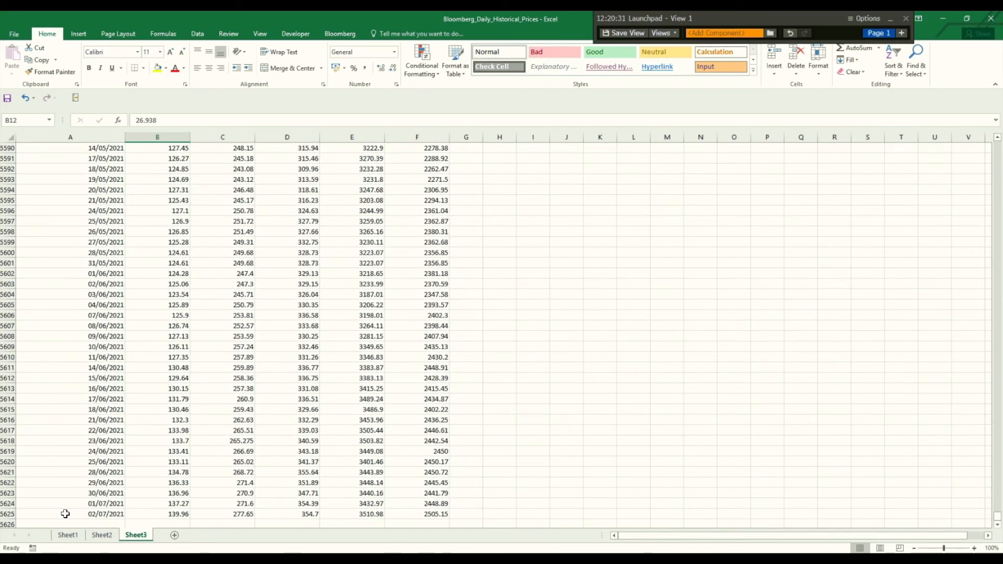
pyautogui.click(70, 514)
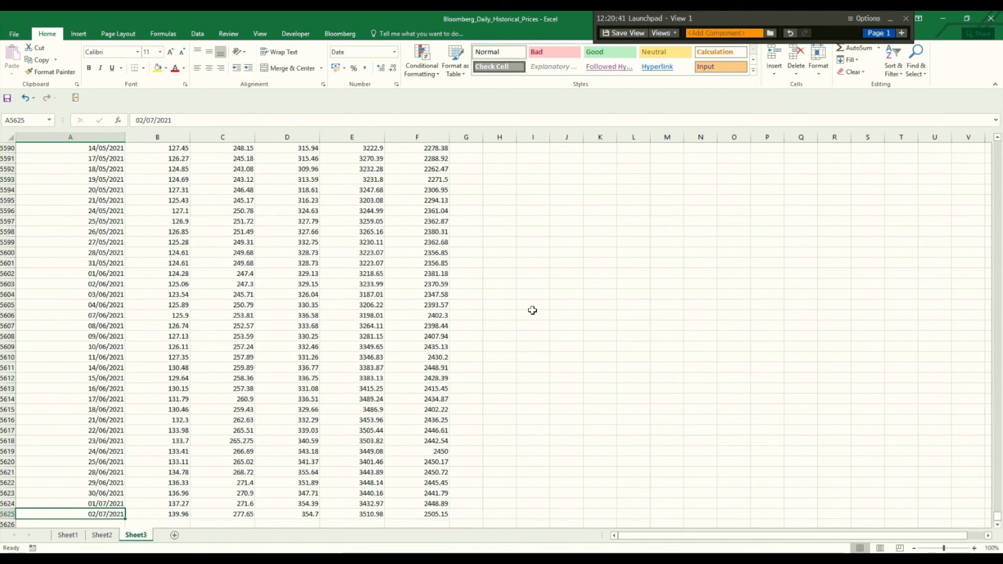
pyautogui.moveTo(461, 132)
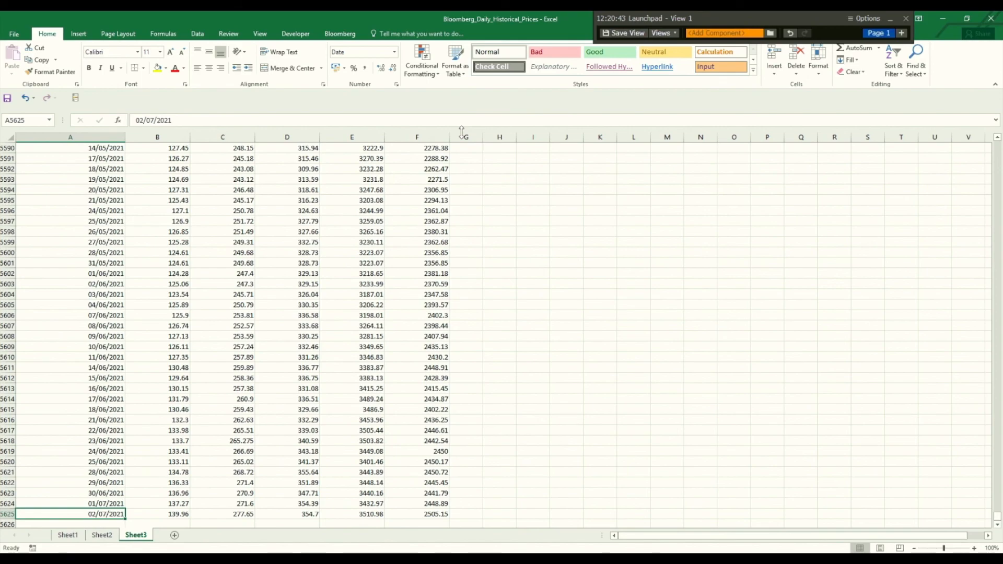